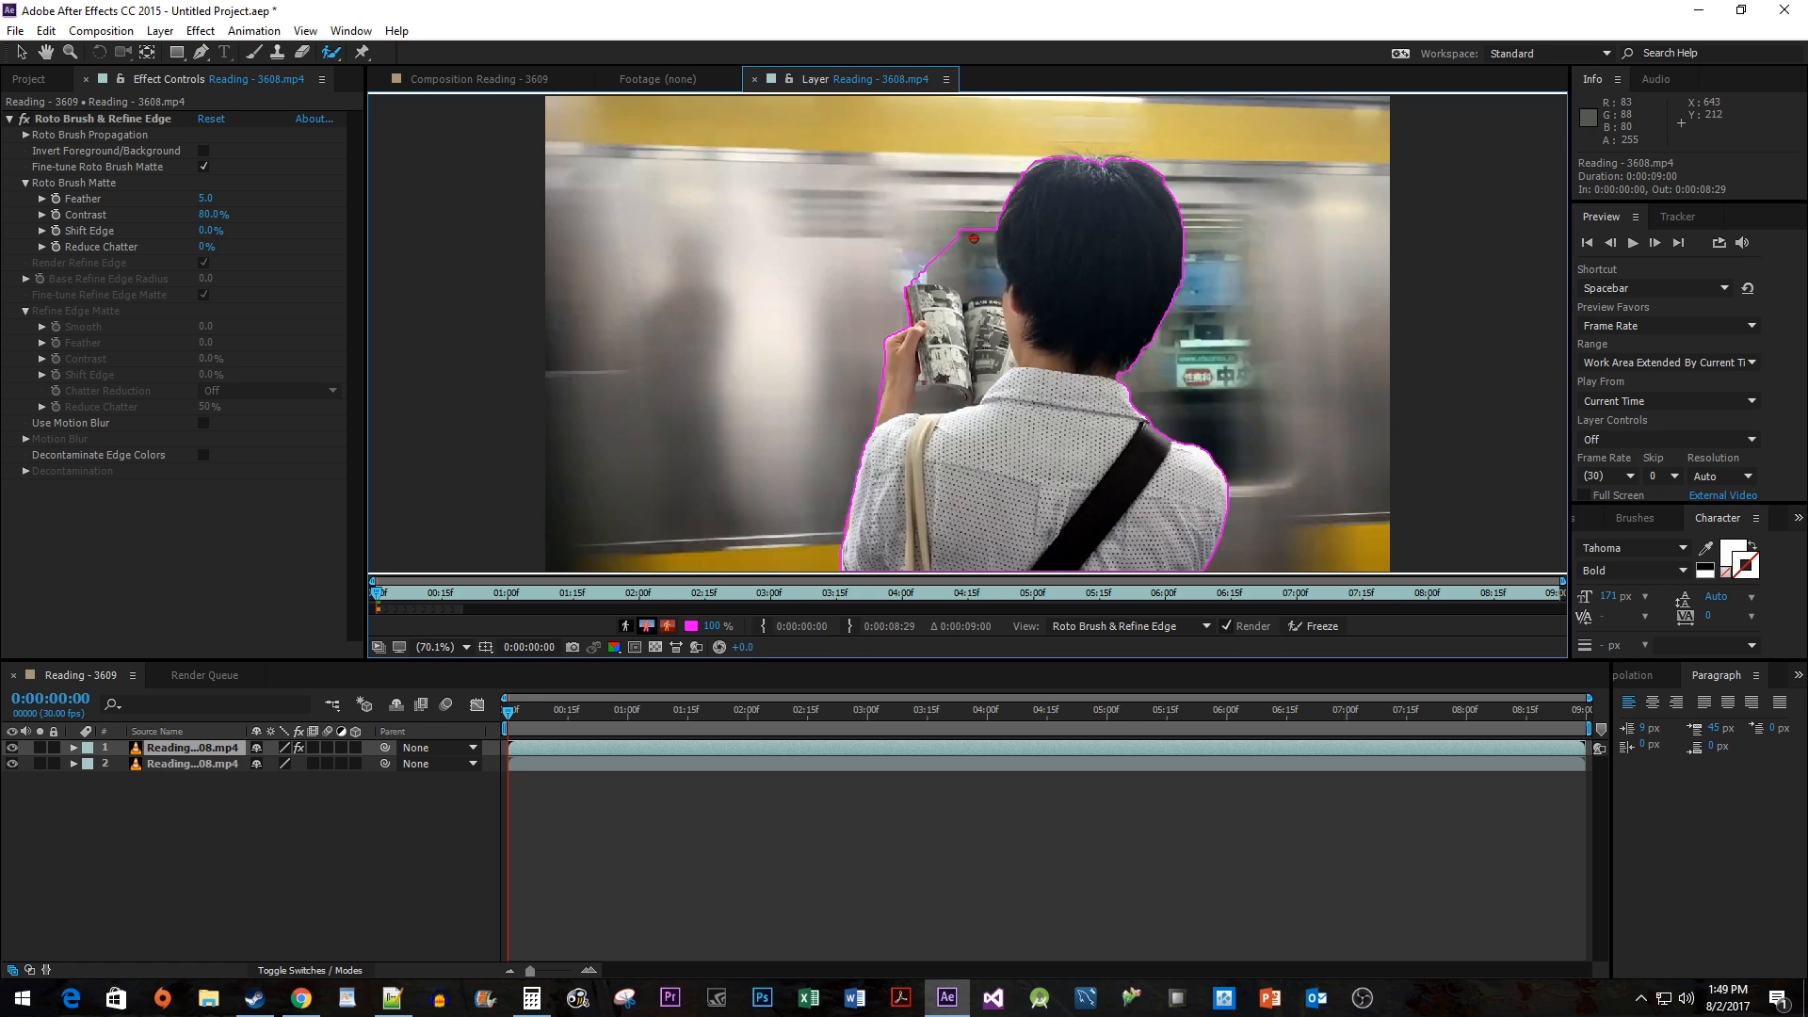
# Step: Paint a Roto Brush stroke over the reading woman and her magazine
pyautogui.moveTo(972, 238); pyautogui.dragTo(1000, 277)
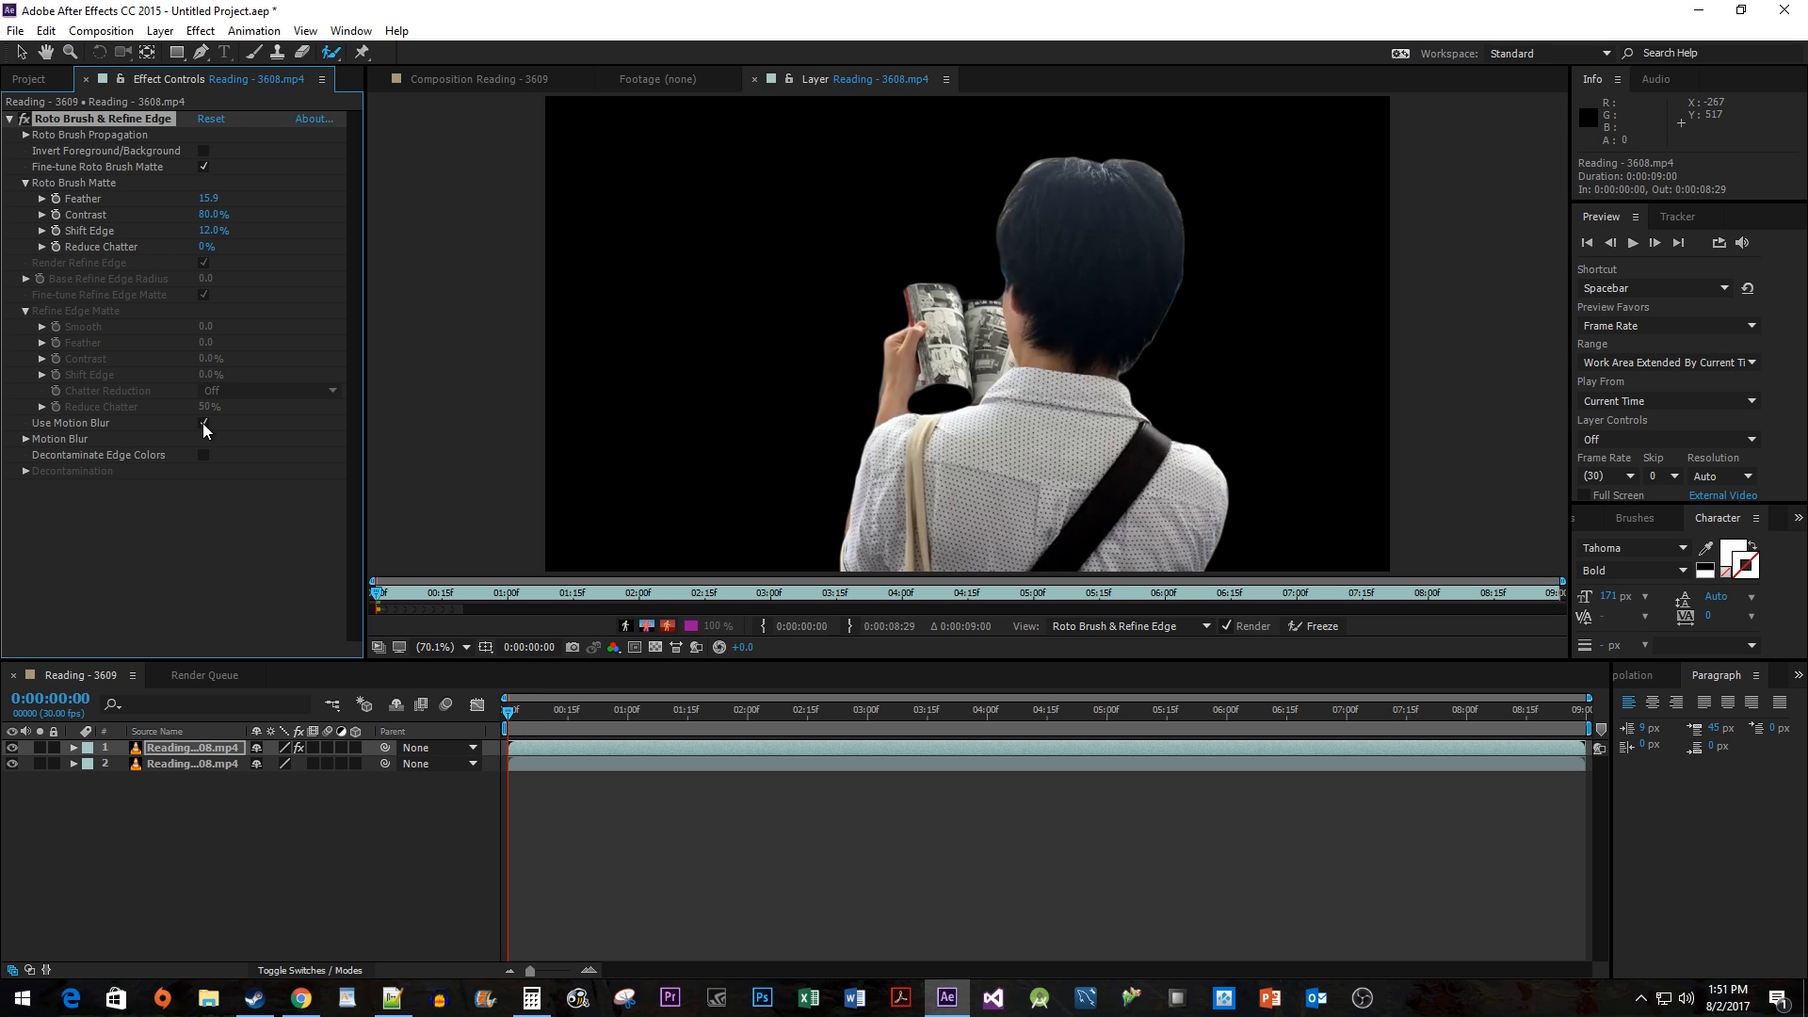
# Step: Enable Use Motion Blur for the Roto Brush matte
pyautogui.click(204, 422)
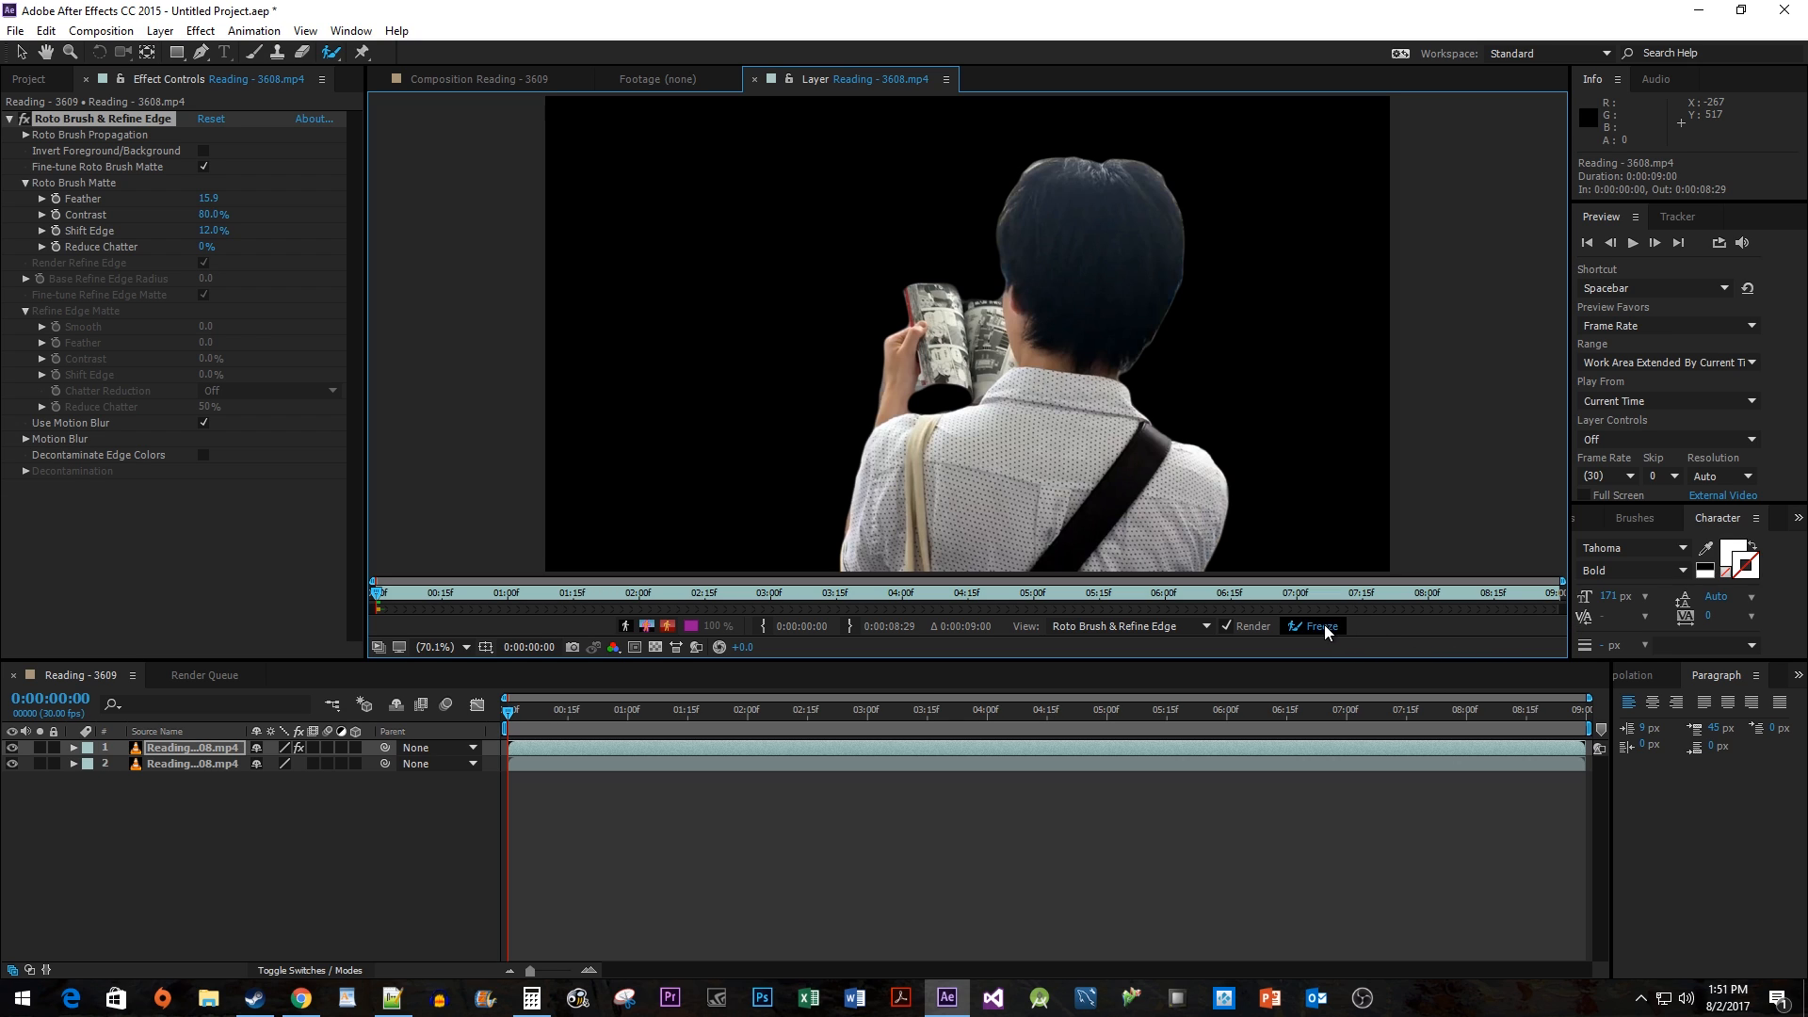
# Step: Freeze the Roto Brush propagation to lock the woman's matte
pyautogui.click(1320, 626)
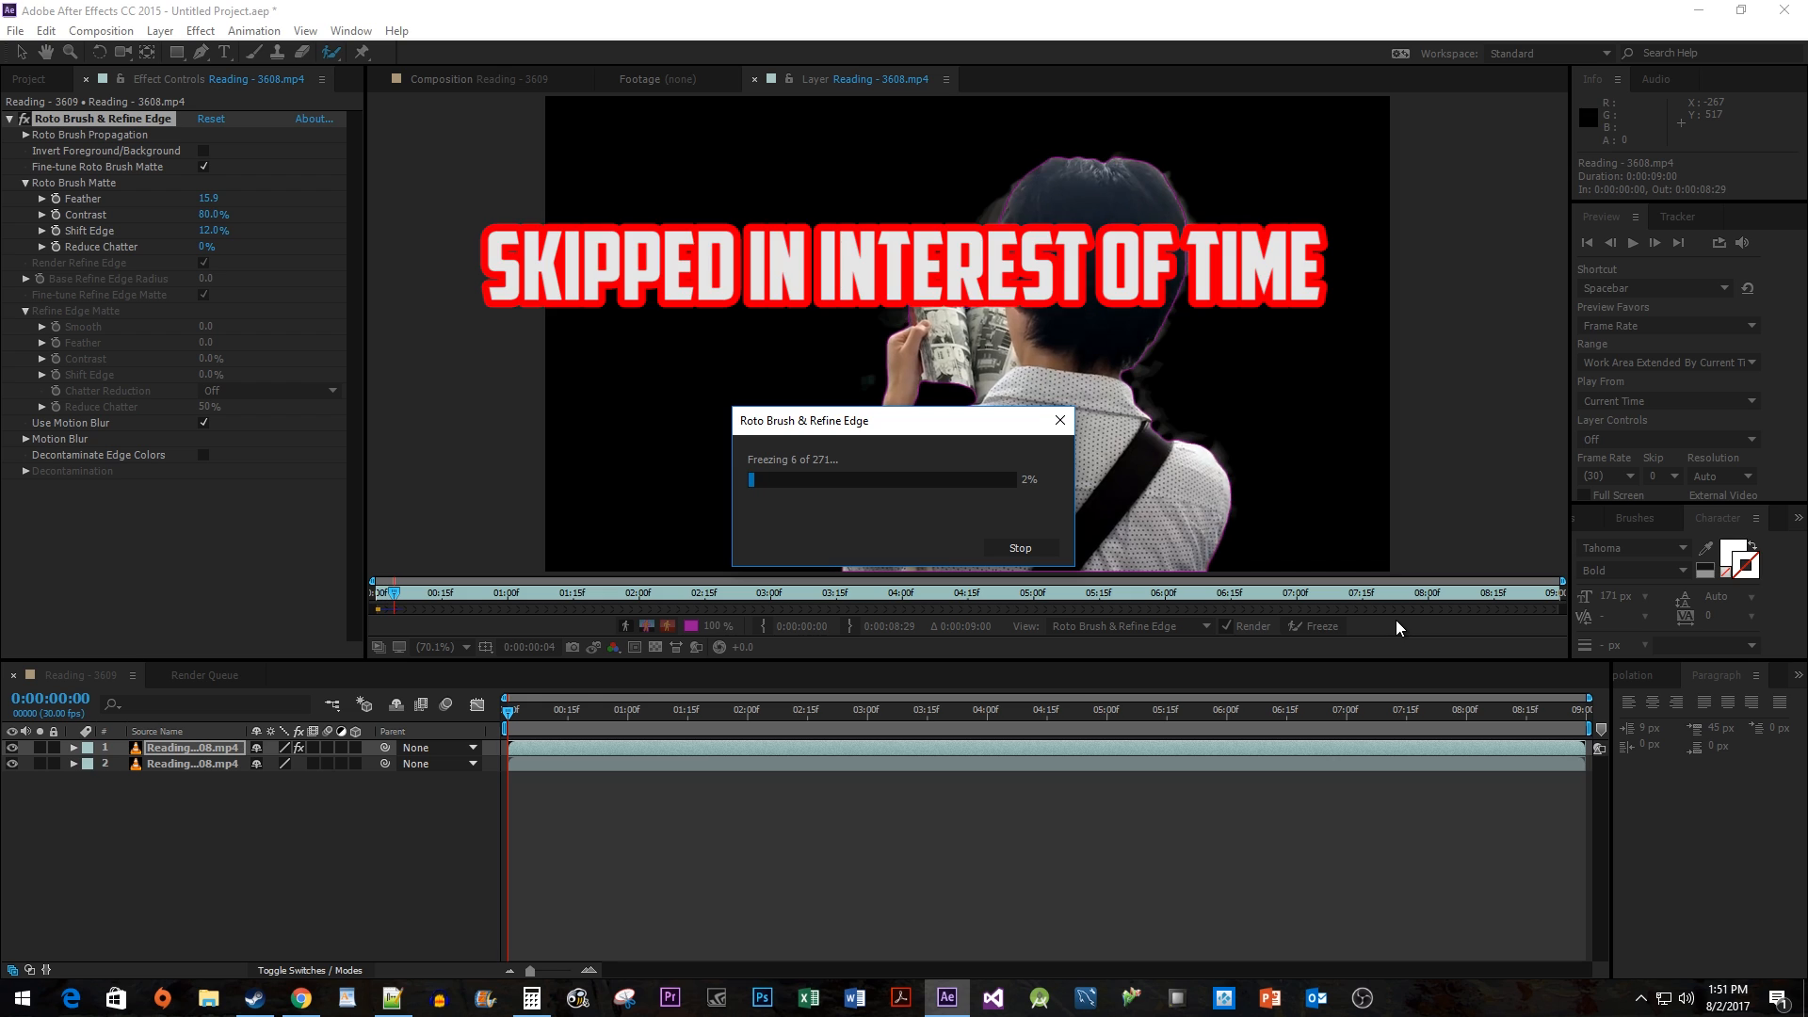
pyautogui.click(1018, 548)
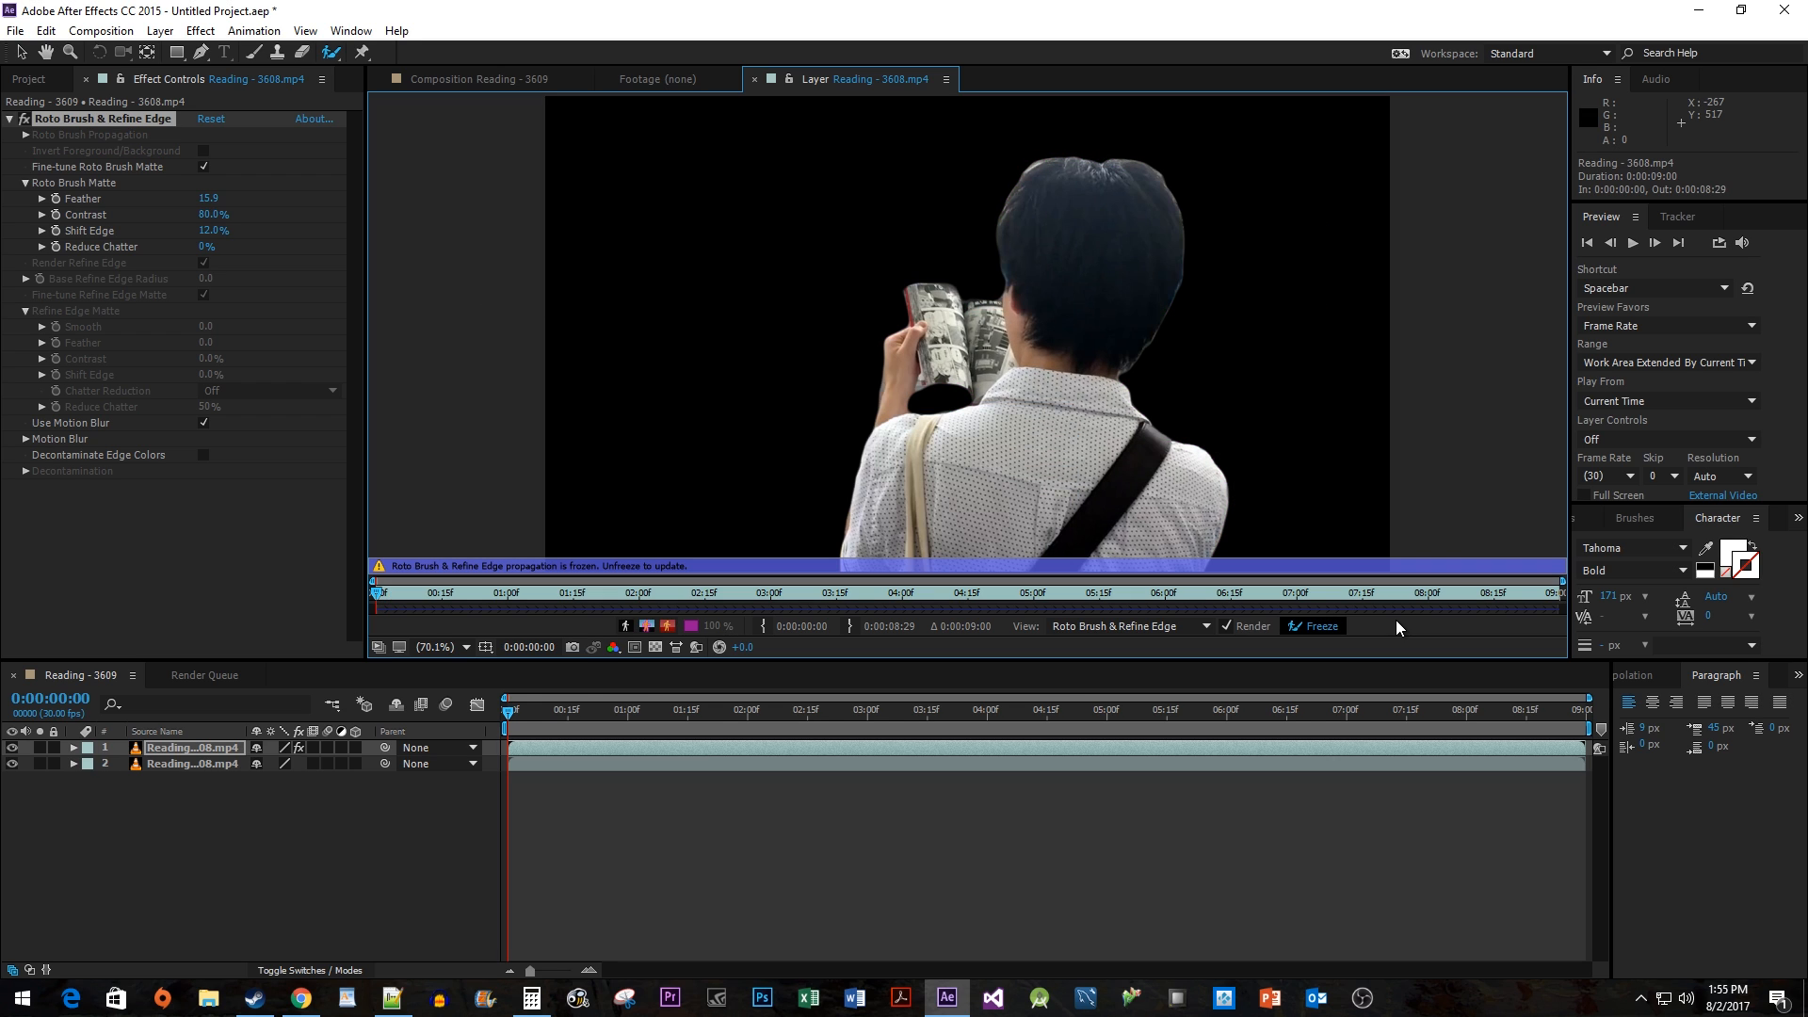
# Step: Create a new text layer via Layer > New > Text
pyautogui.click(159, 30)
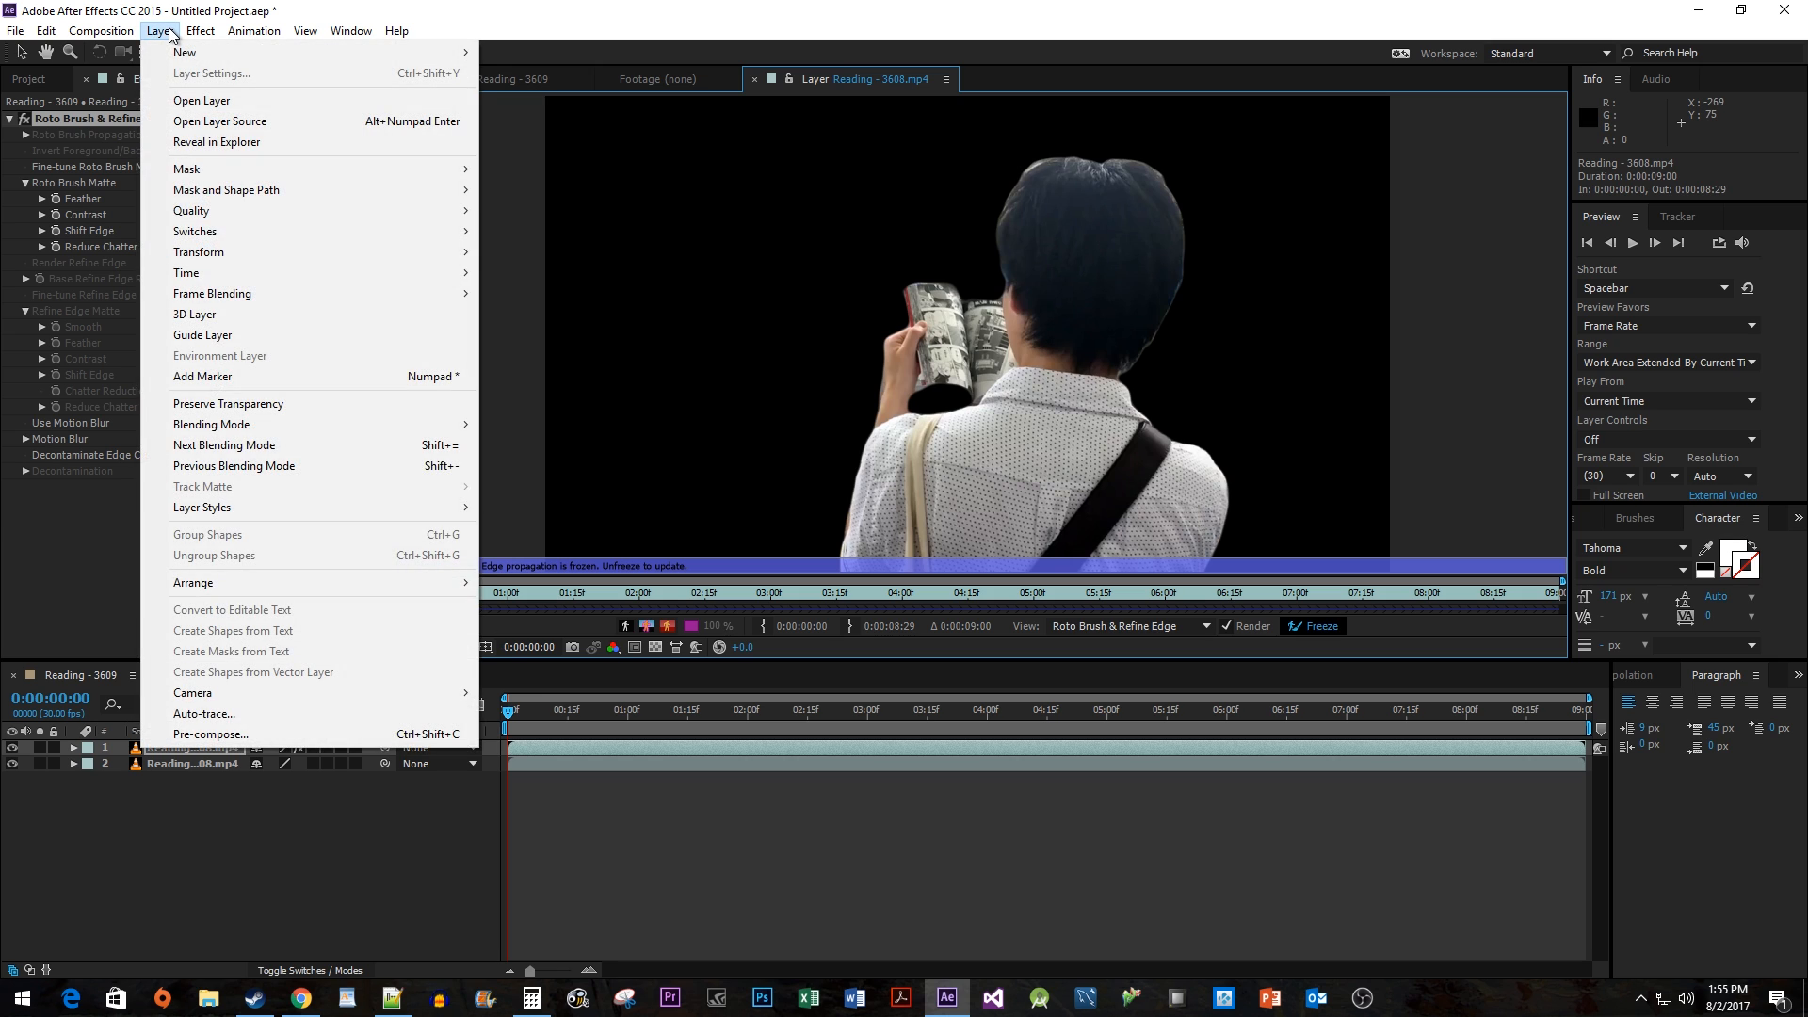
pyautogui.moveTo(184, 51)
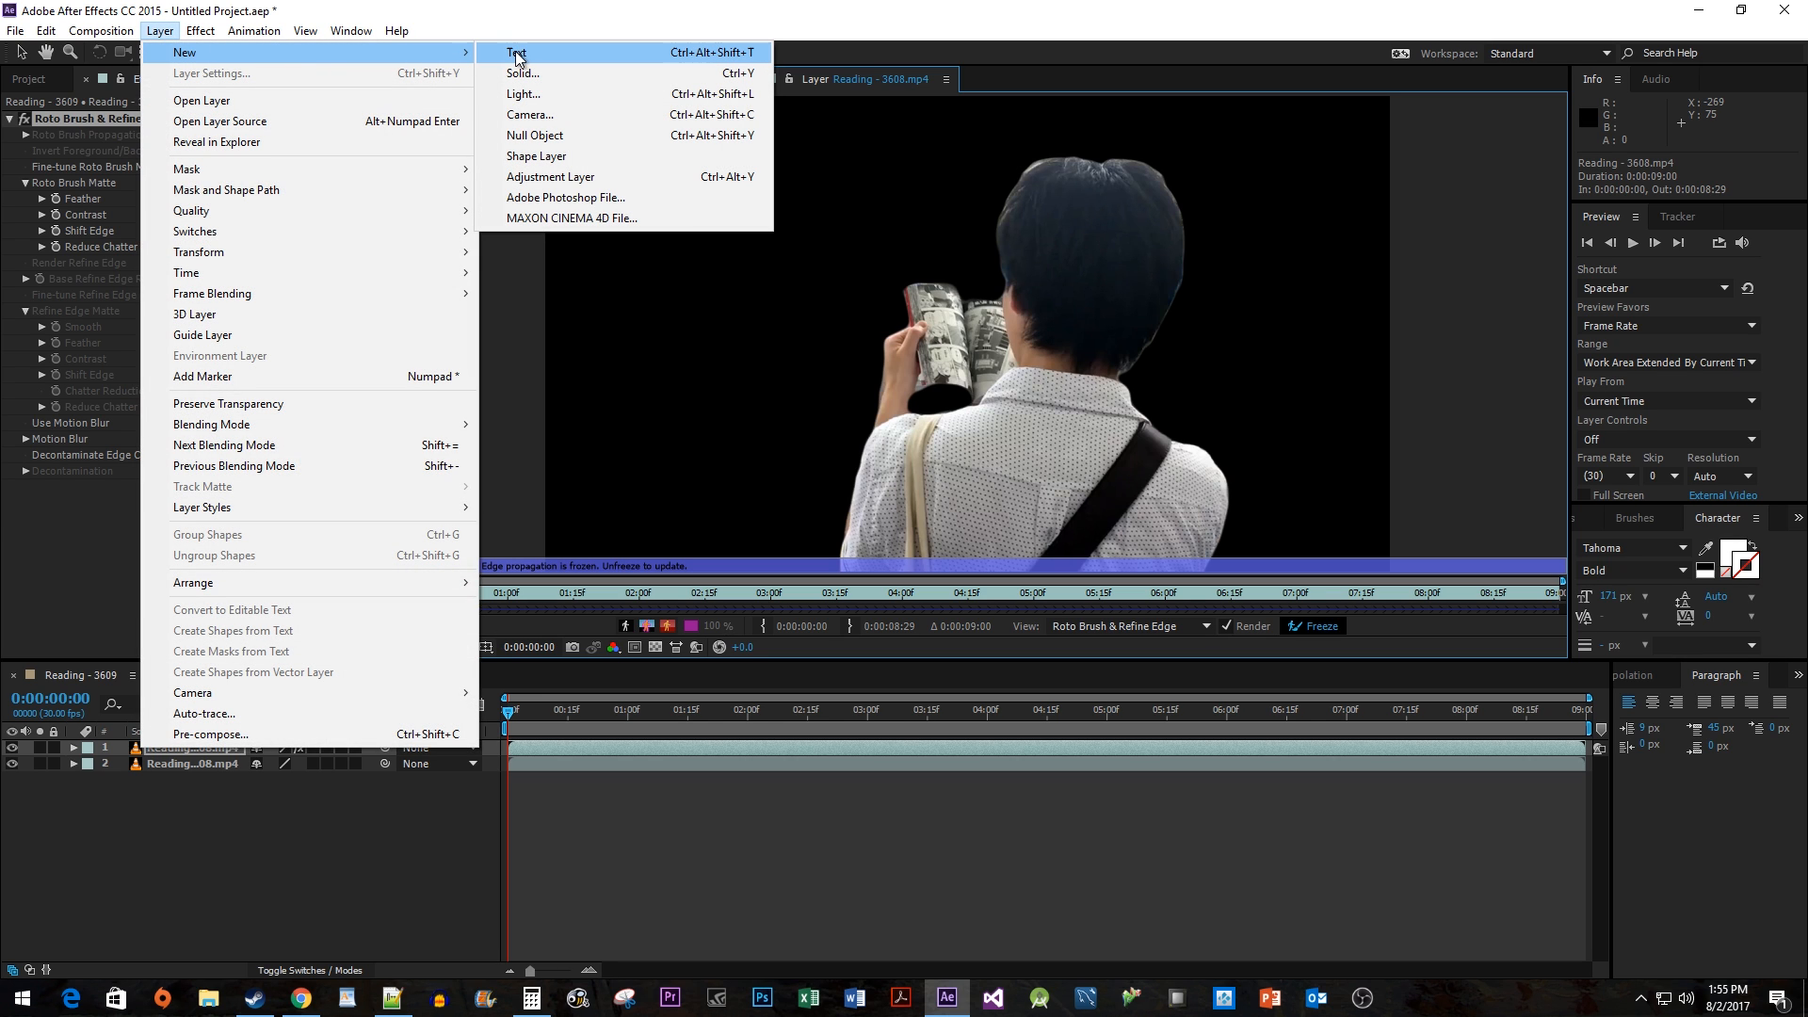
pyautogui.click(515, 51)
pyautogui.write('Reading')
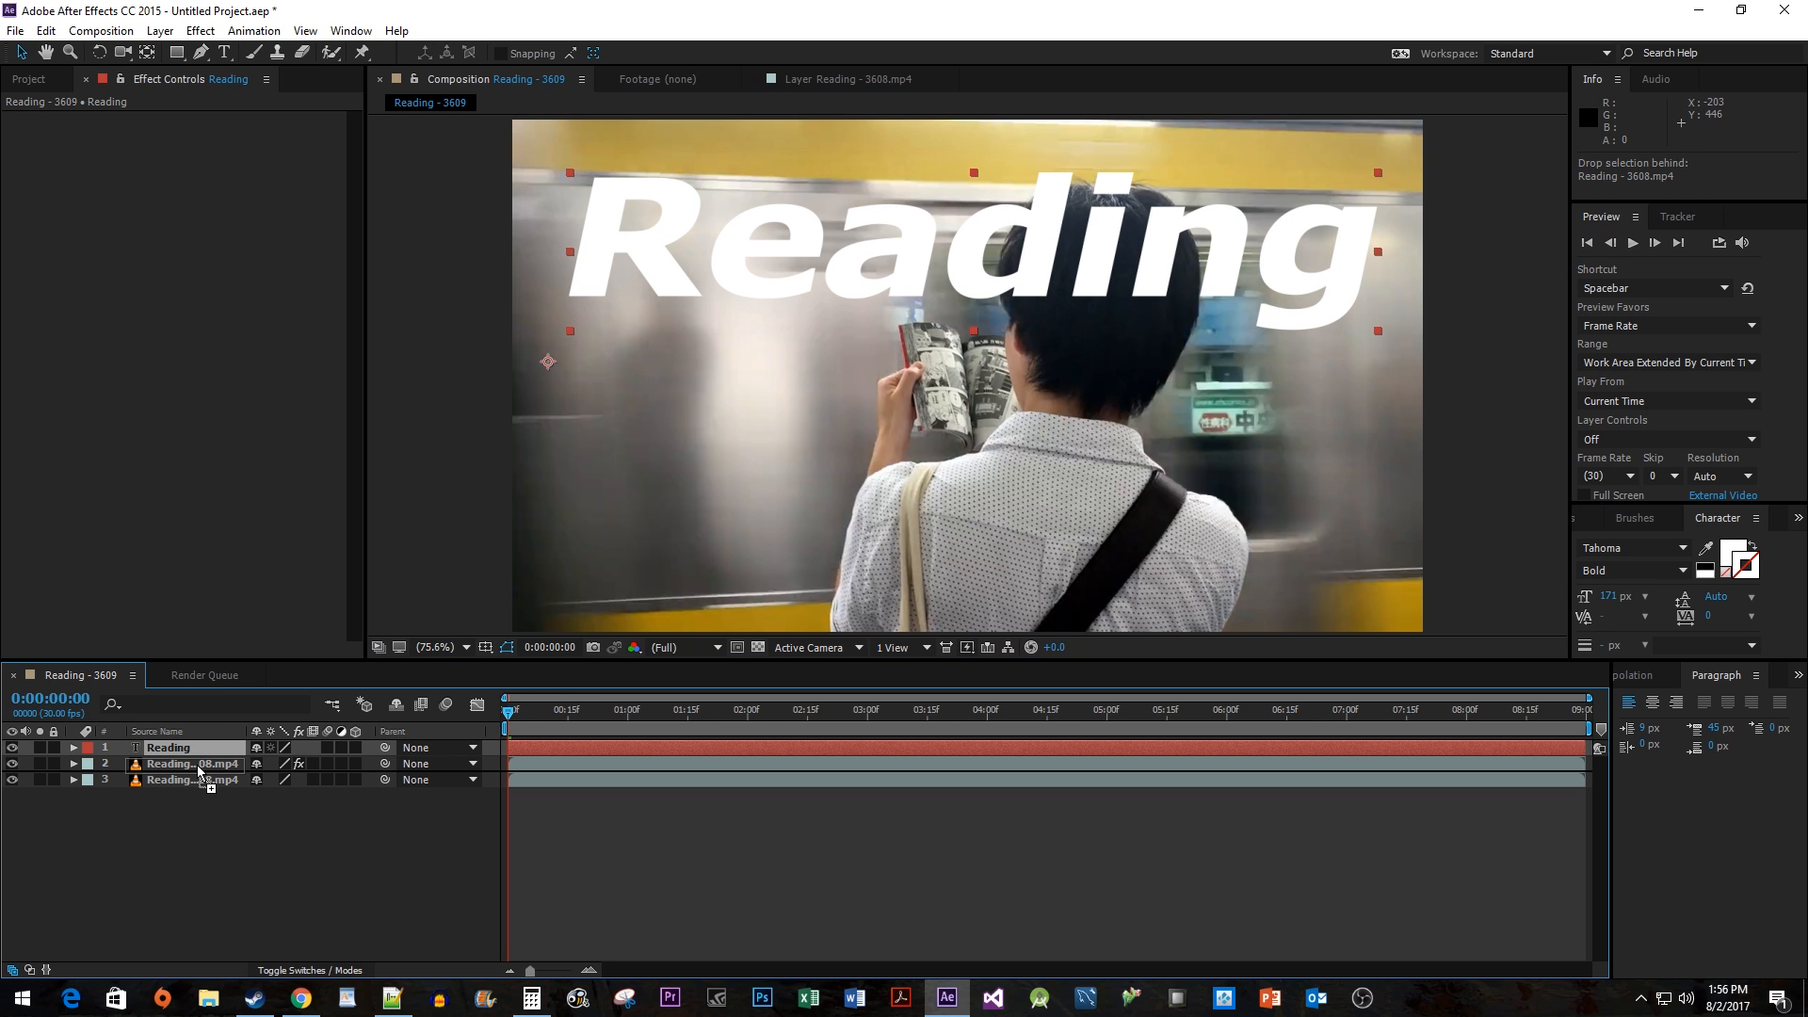
# Step: Play back the composition with 'Reading' behind the woman
pyautogui.press('Space')
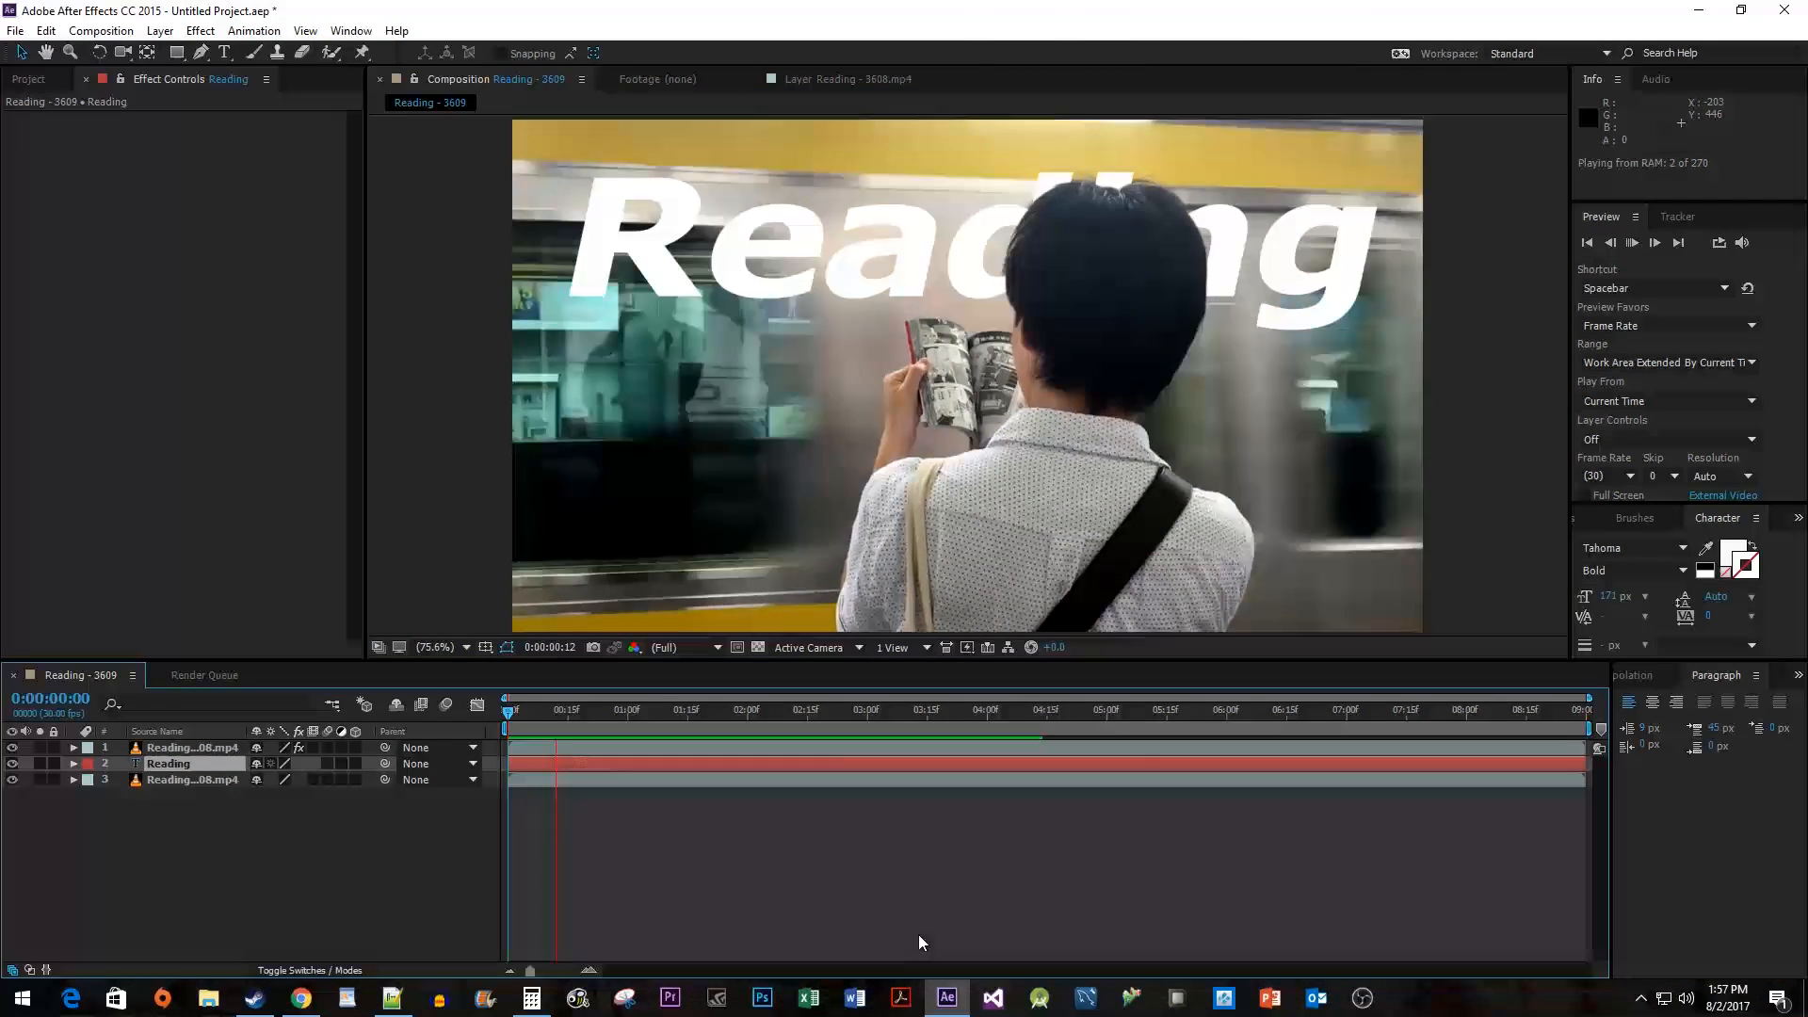